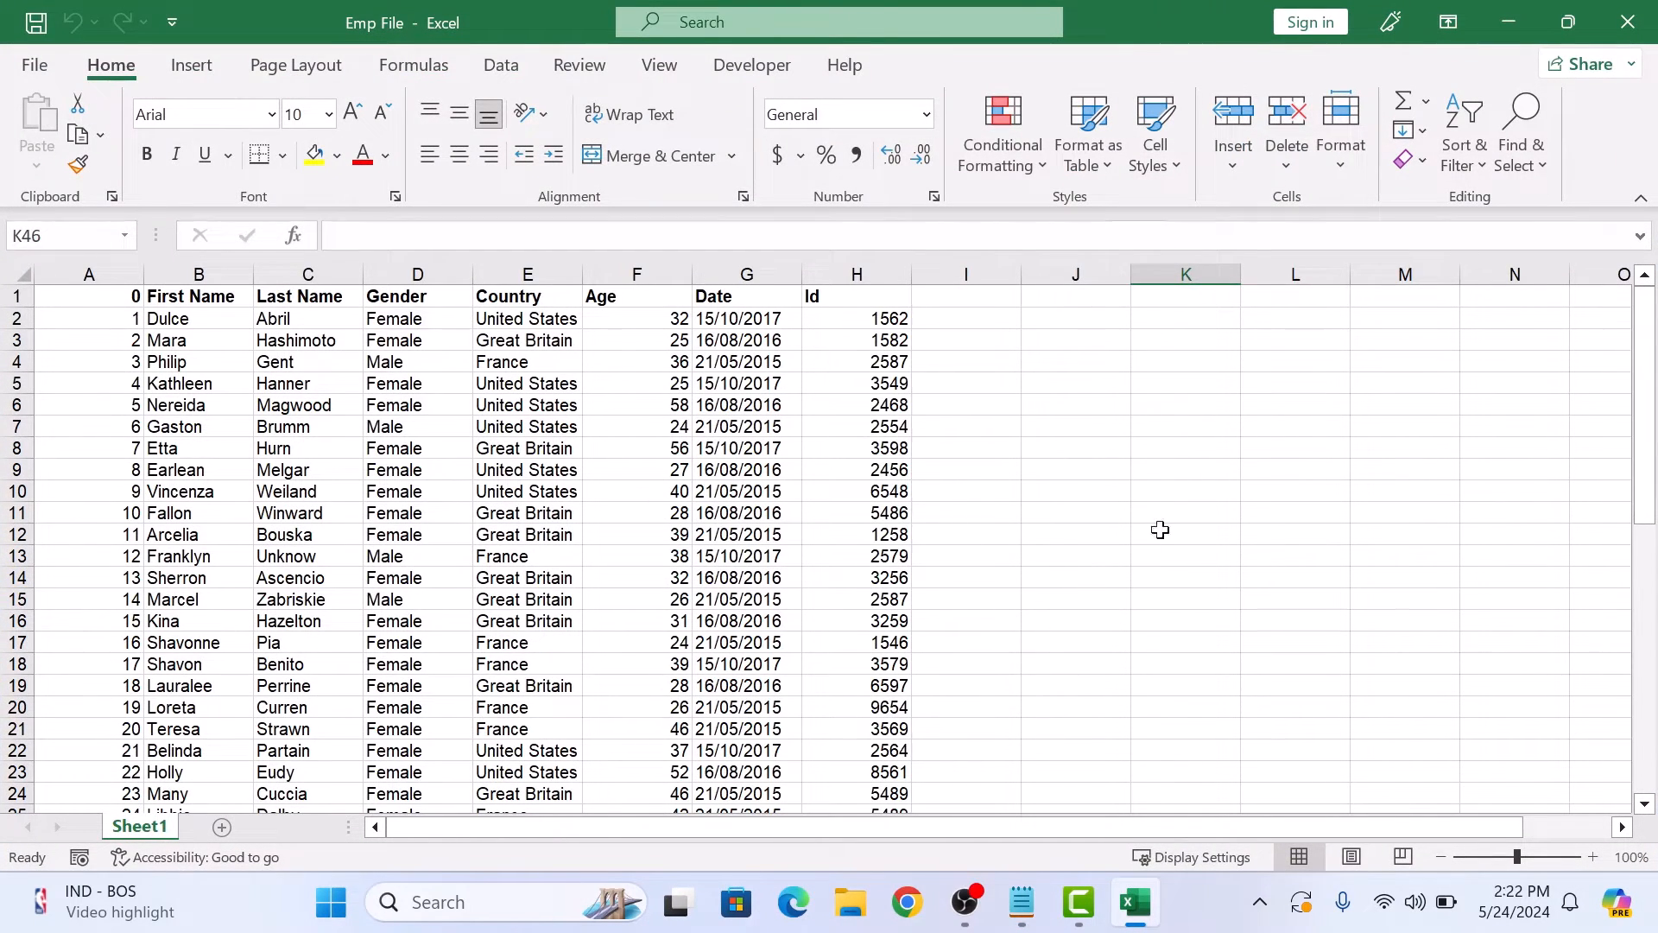
mouse_move(1112, 553)
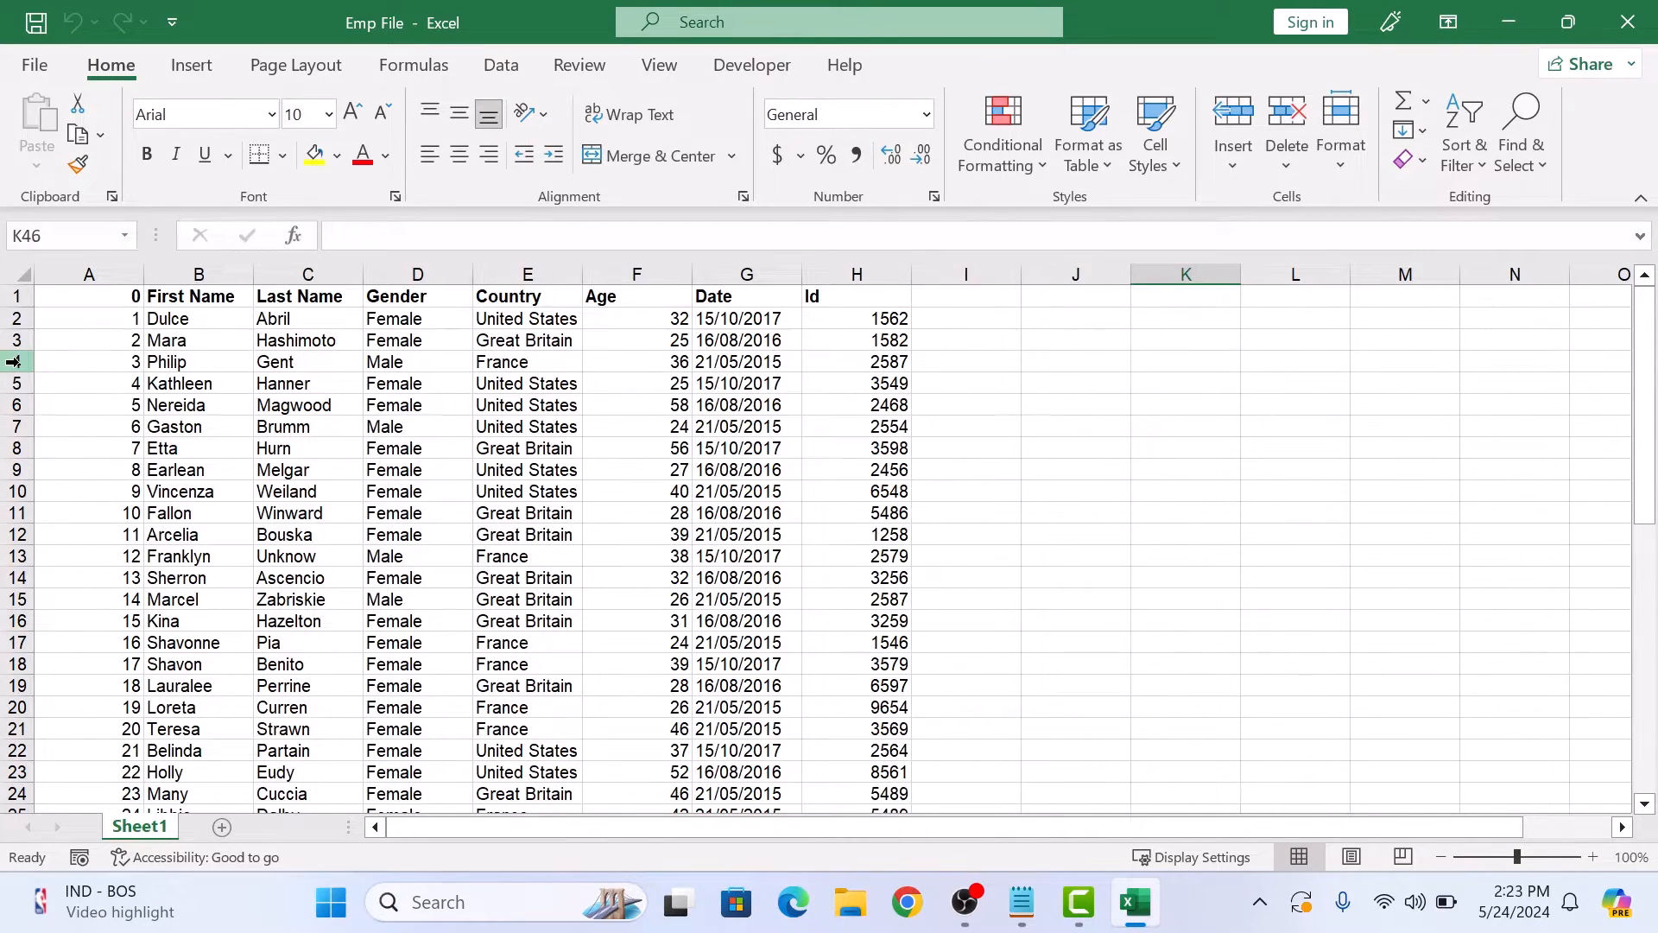
Select rows 4 through 7 of the Emp File sheet, then clear the selection
left_click(17, 363)
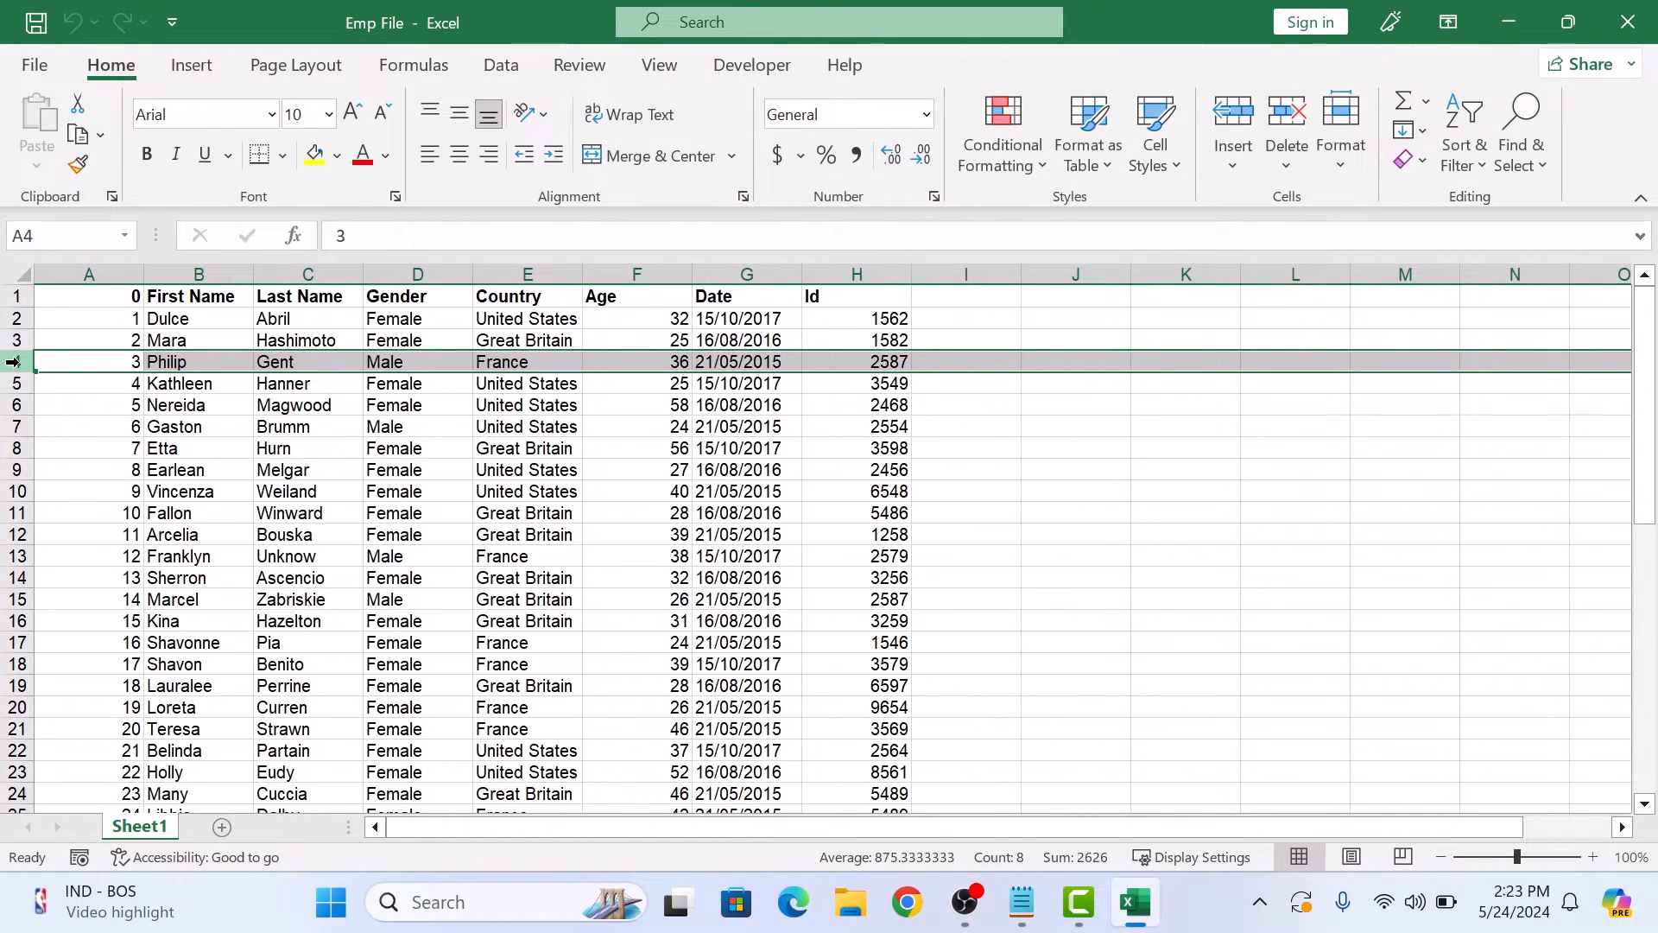
left_click(17, 363)
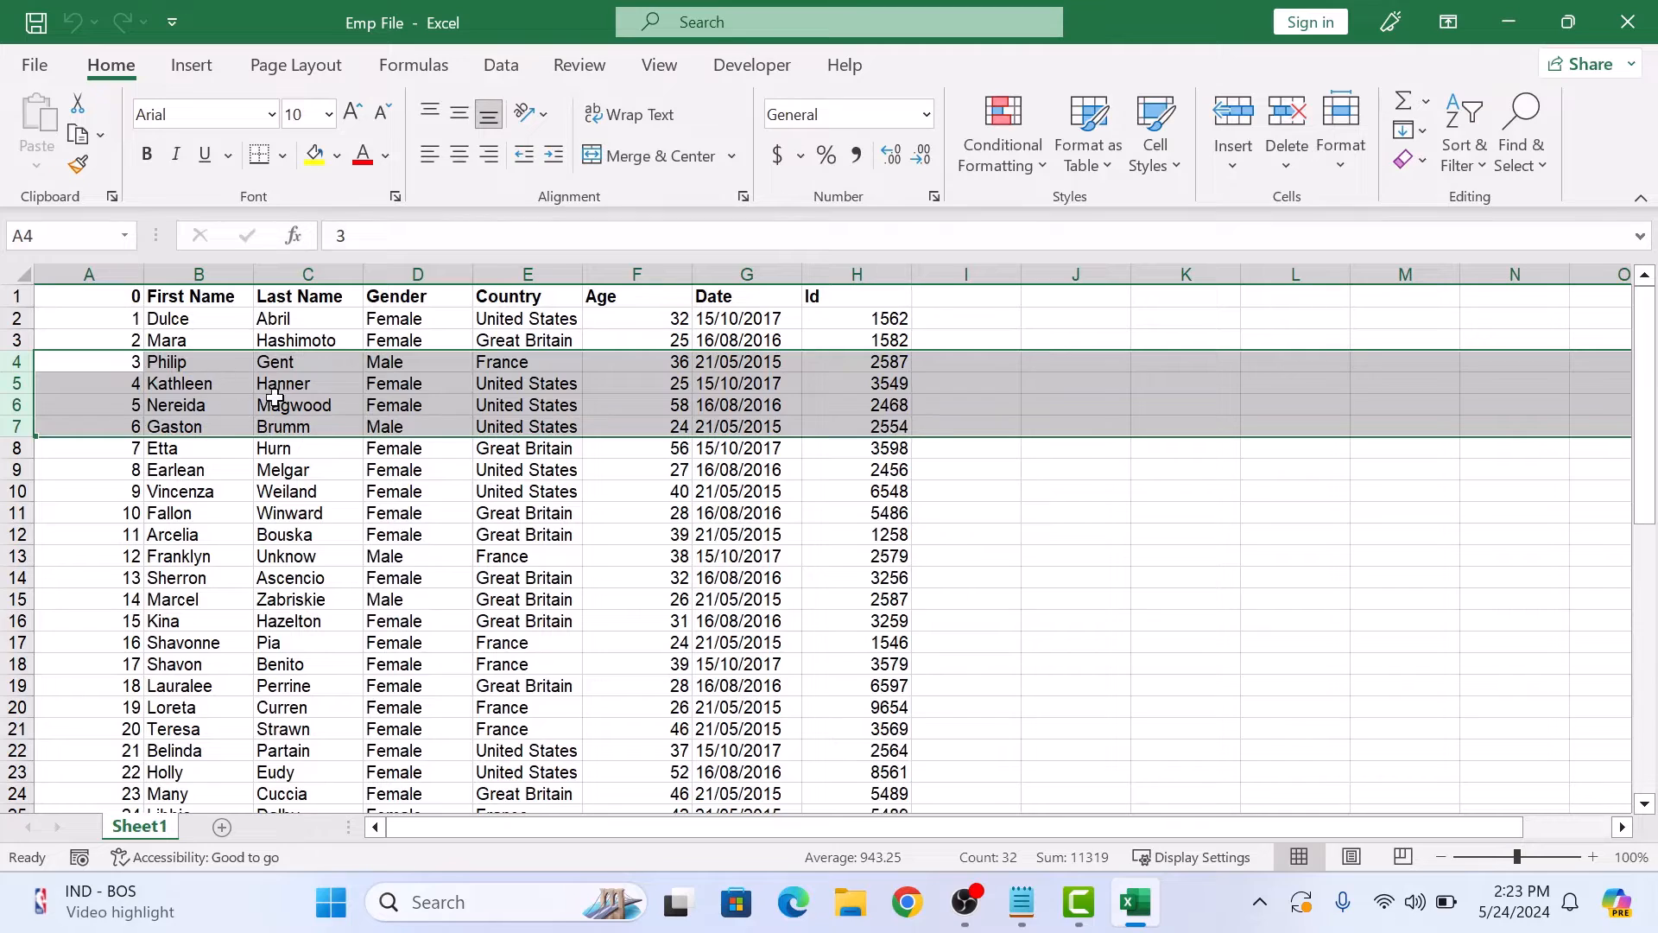
left_click(1075, 577)
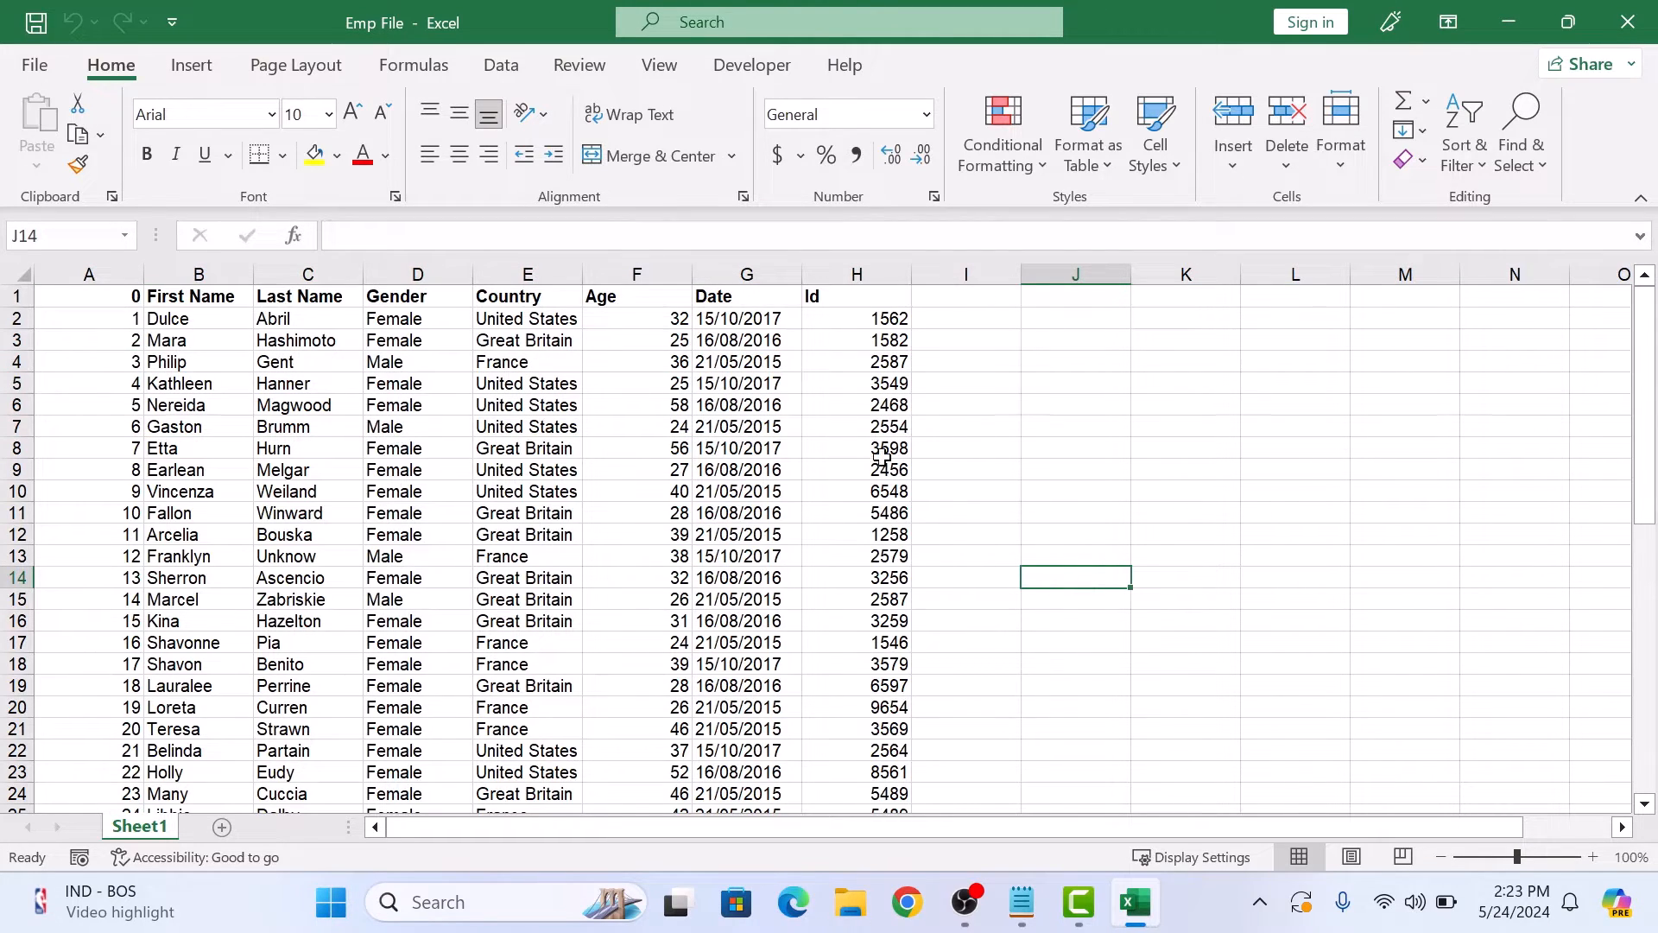
Select the Country, Age and Date columns, then the Age column together with cell I17, clearing each
left_click(528, 273)
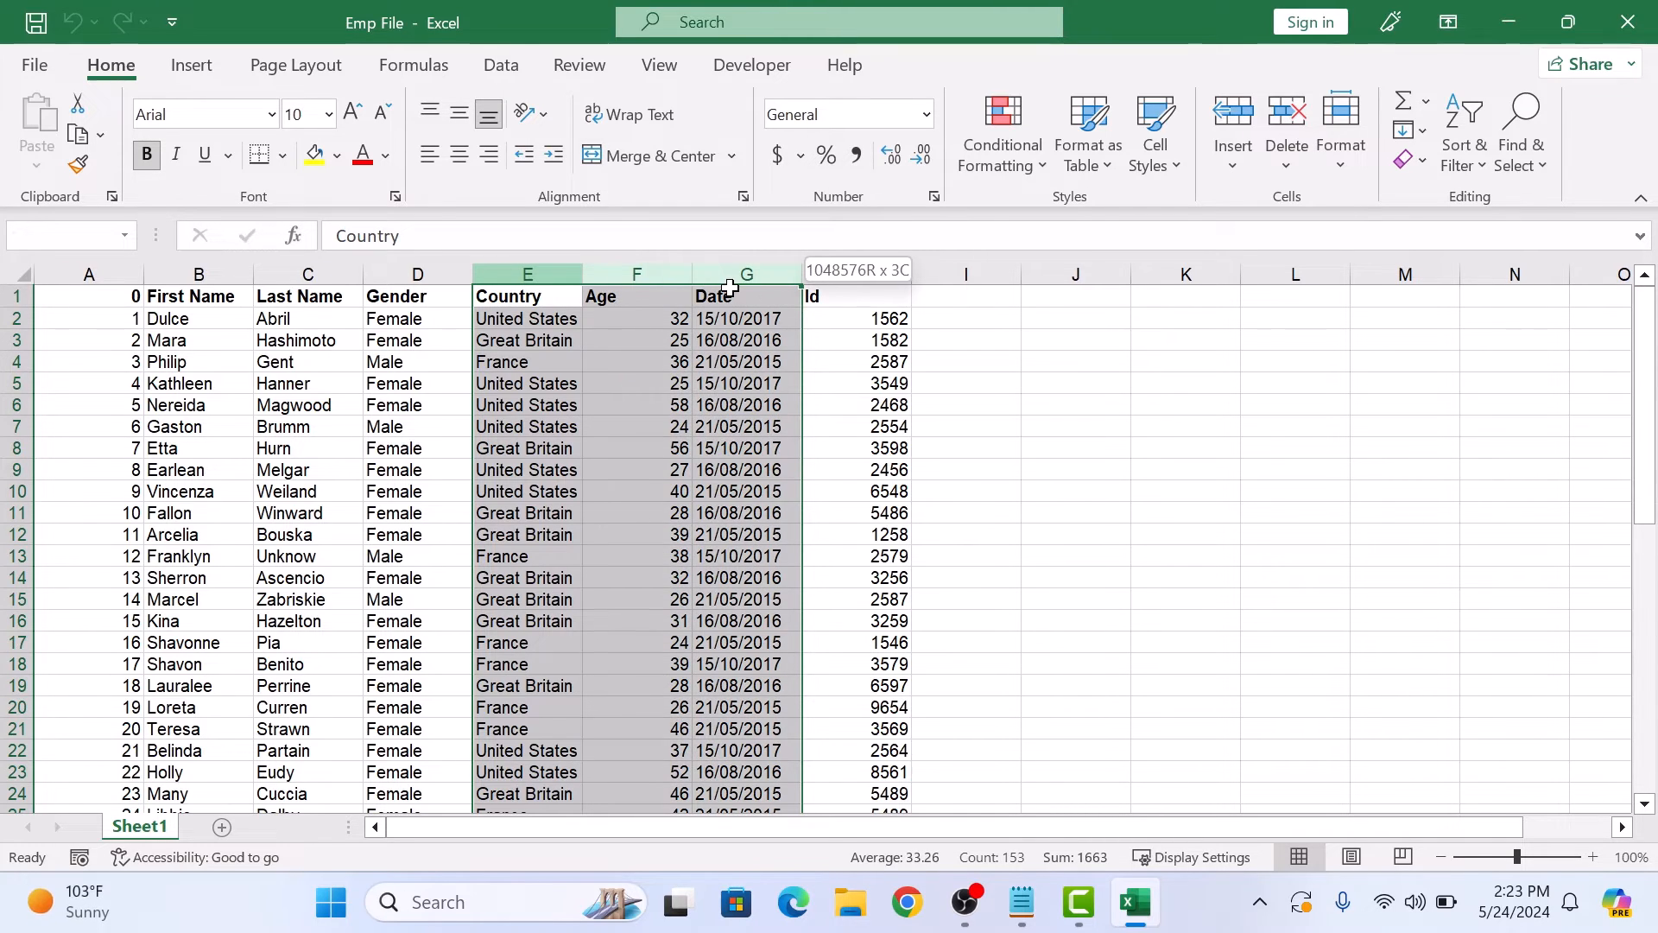
left_click(1185, 470)
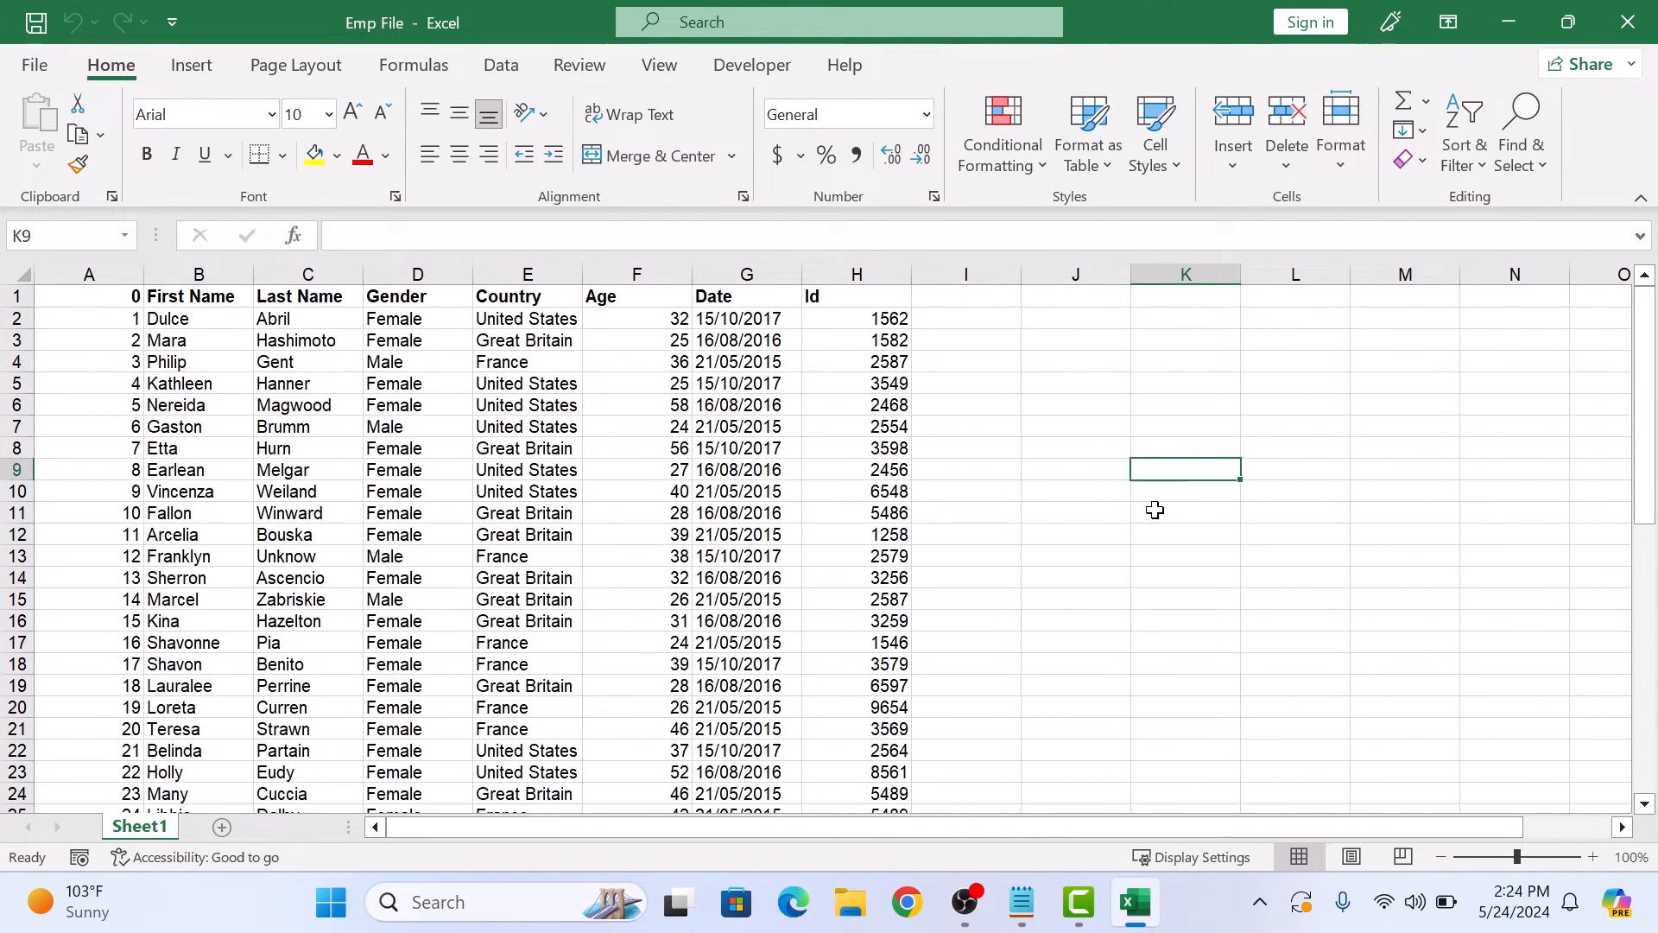
mouse_move(156, 437)
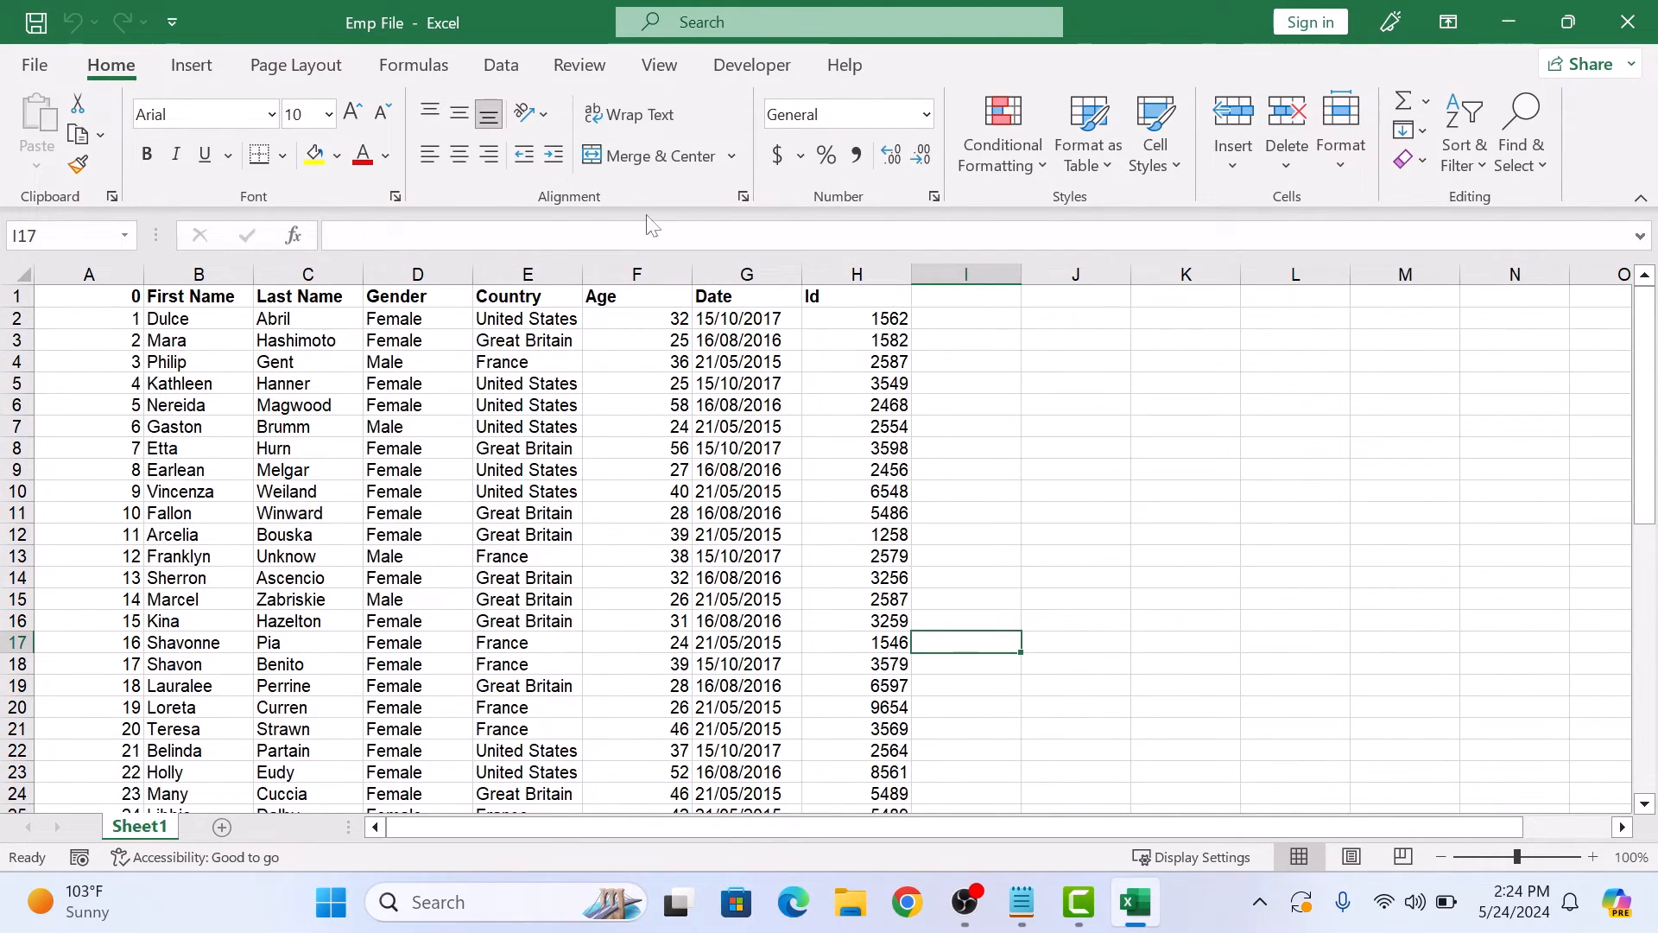
left_click(636, 273)
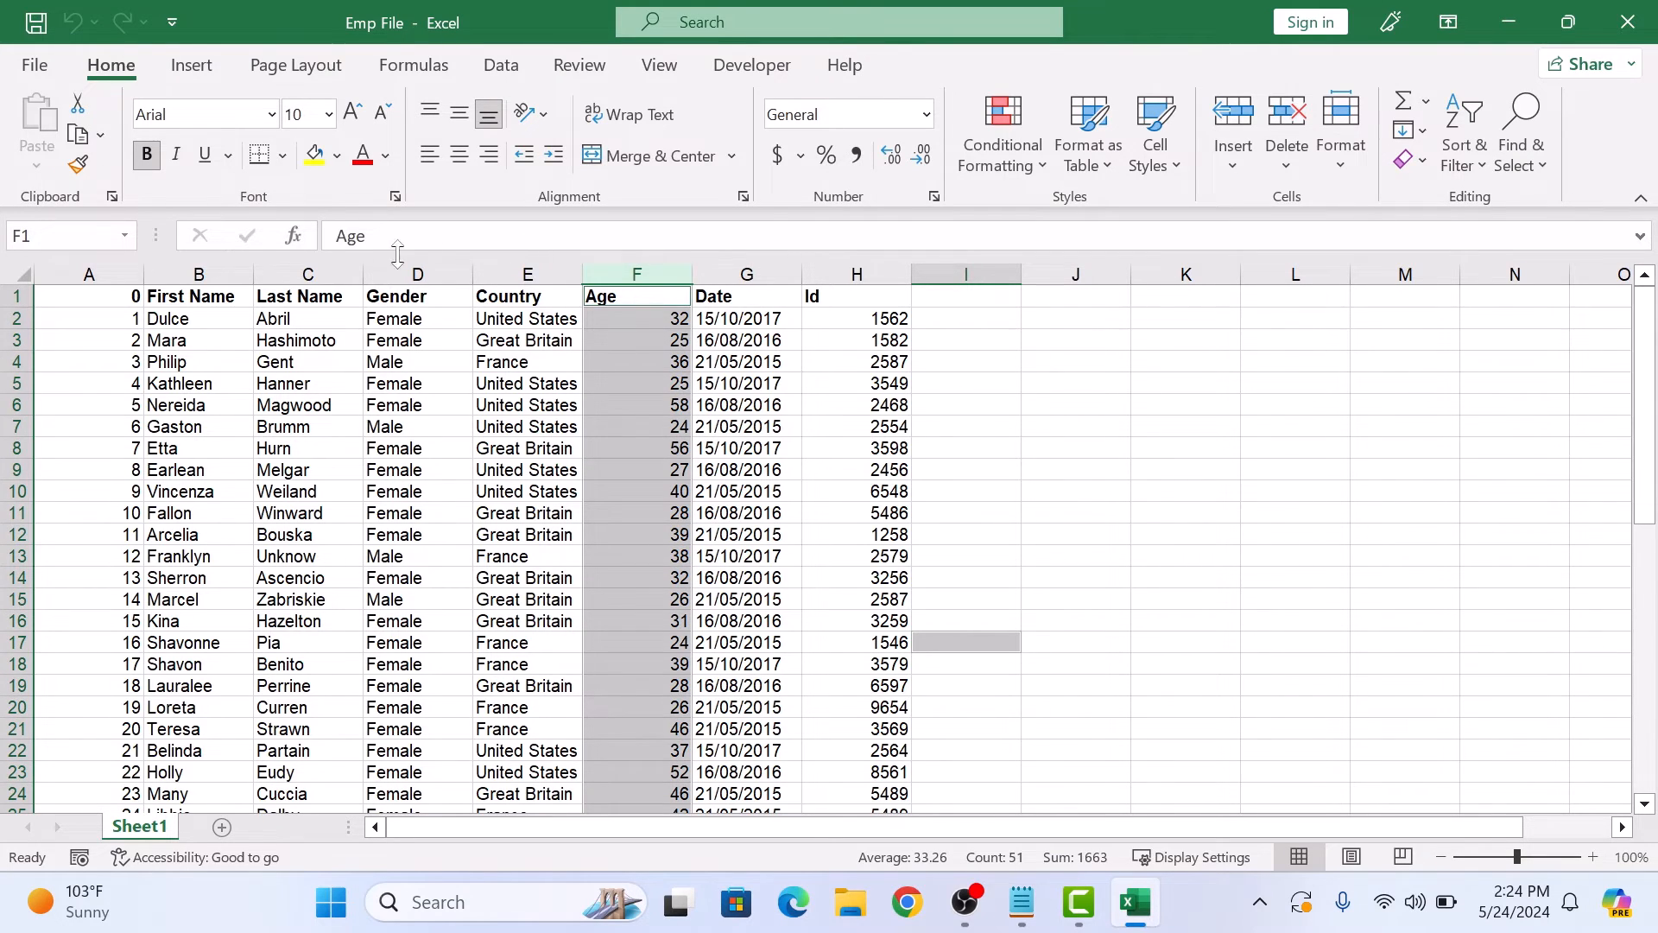
left_click(1074, 598)
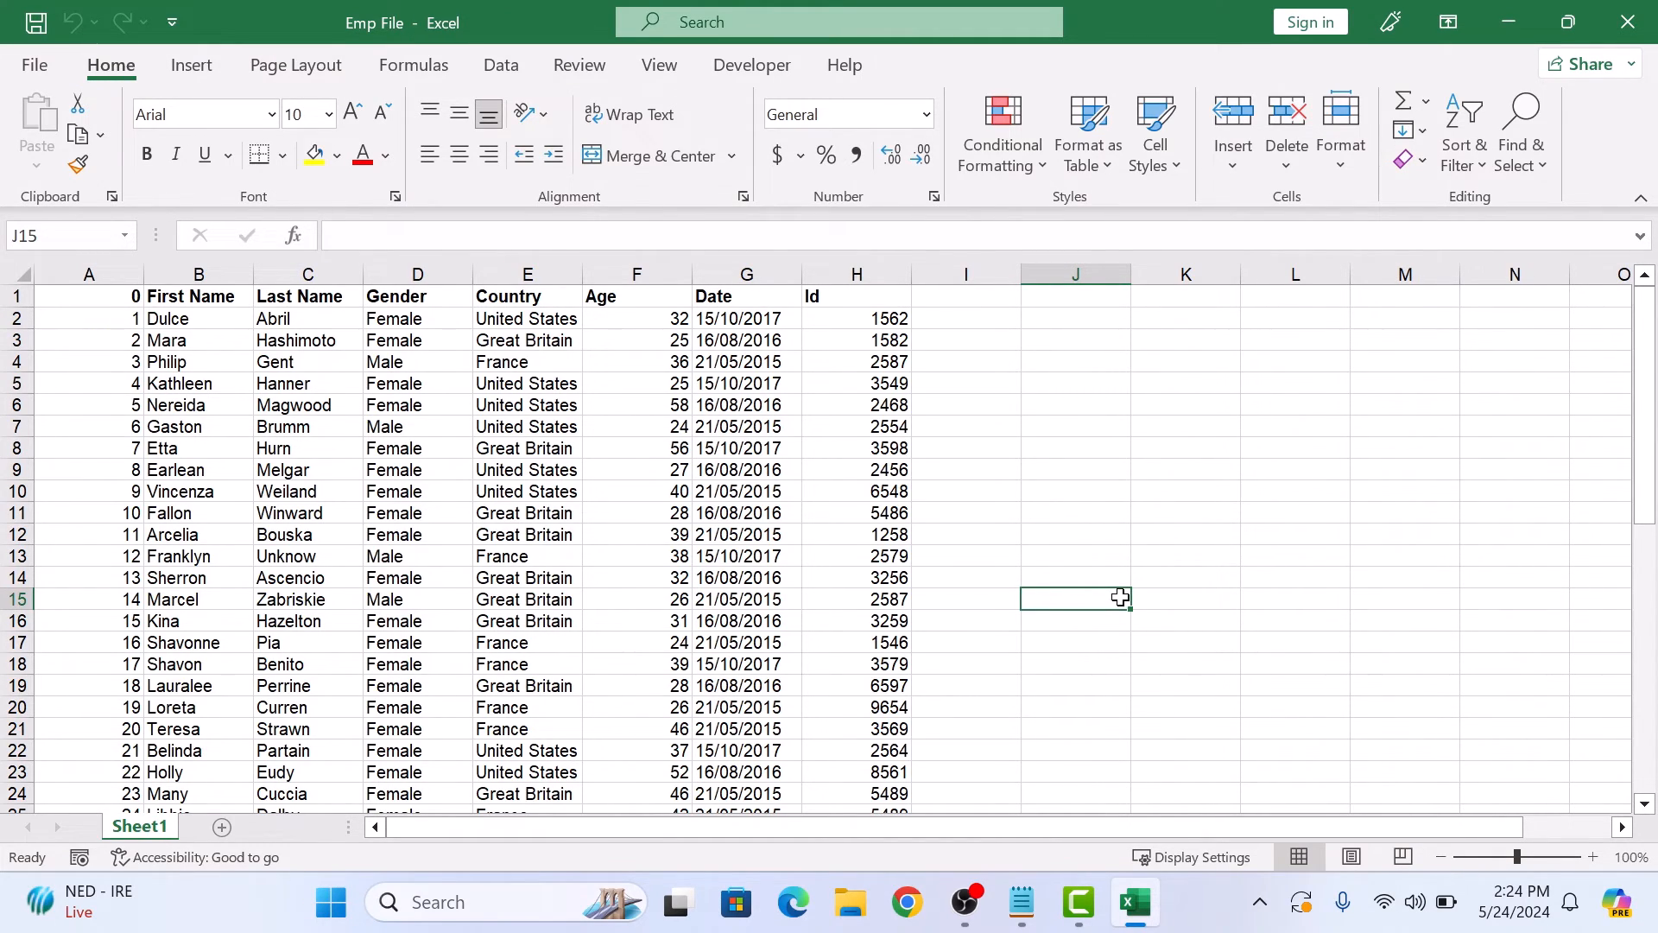
mouse_move(262, 300)
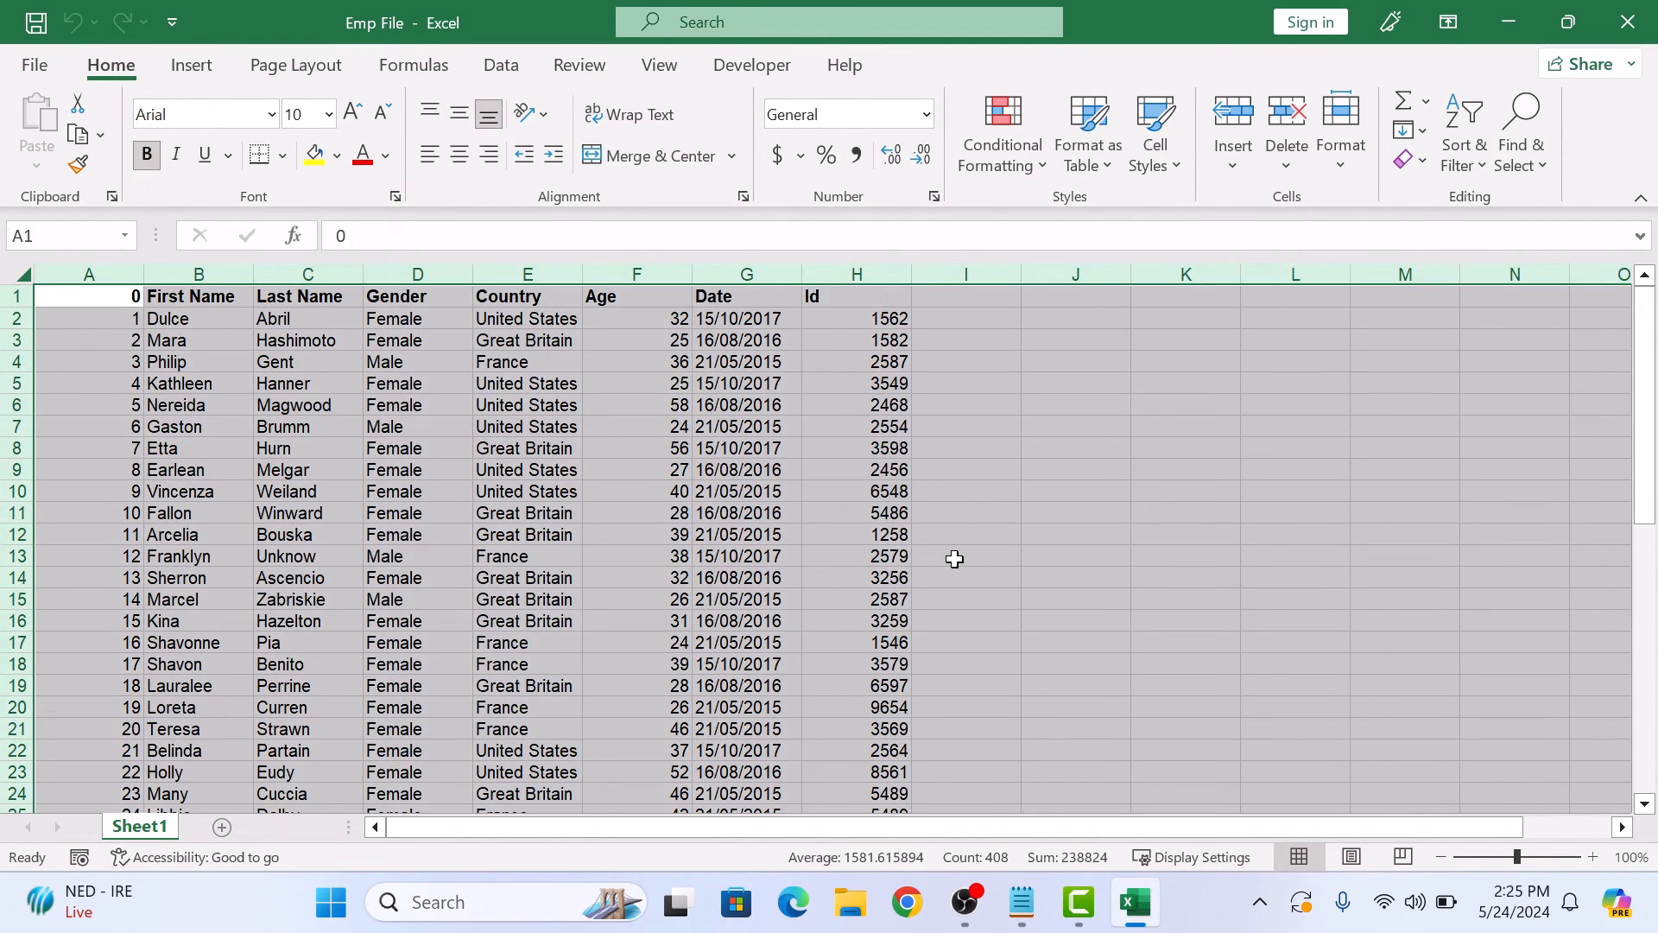
mouse_move(1022, 518)
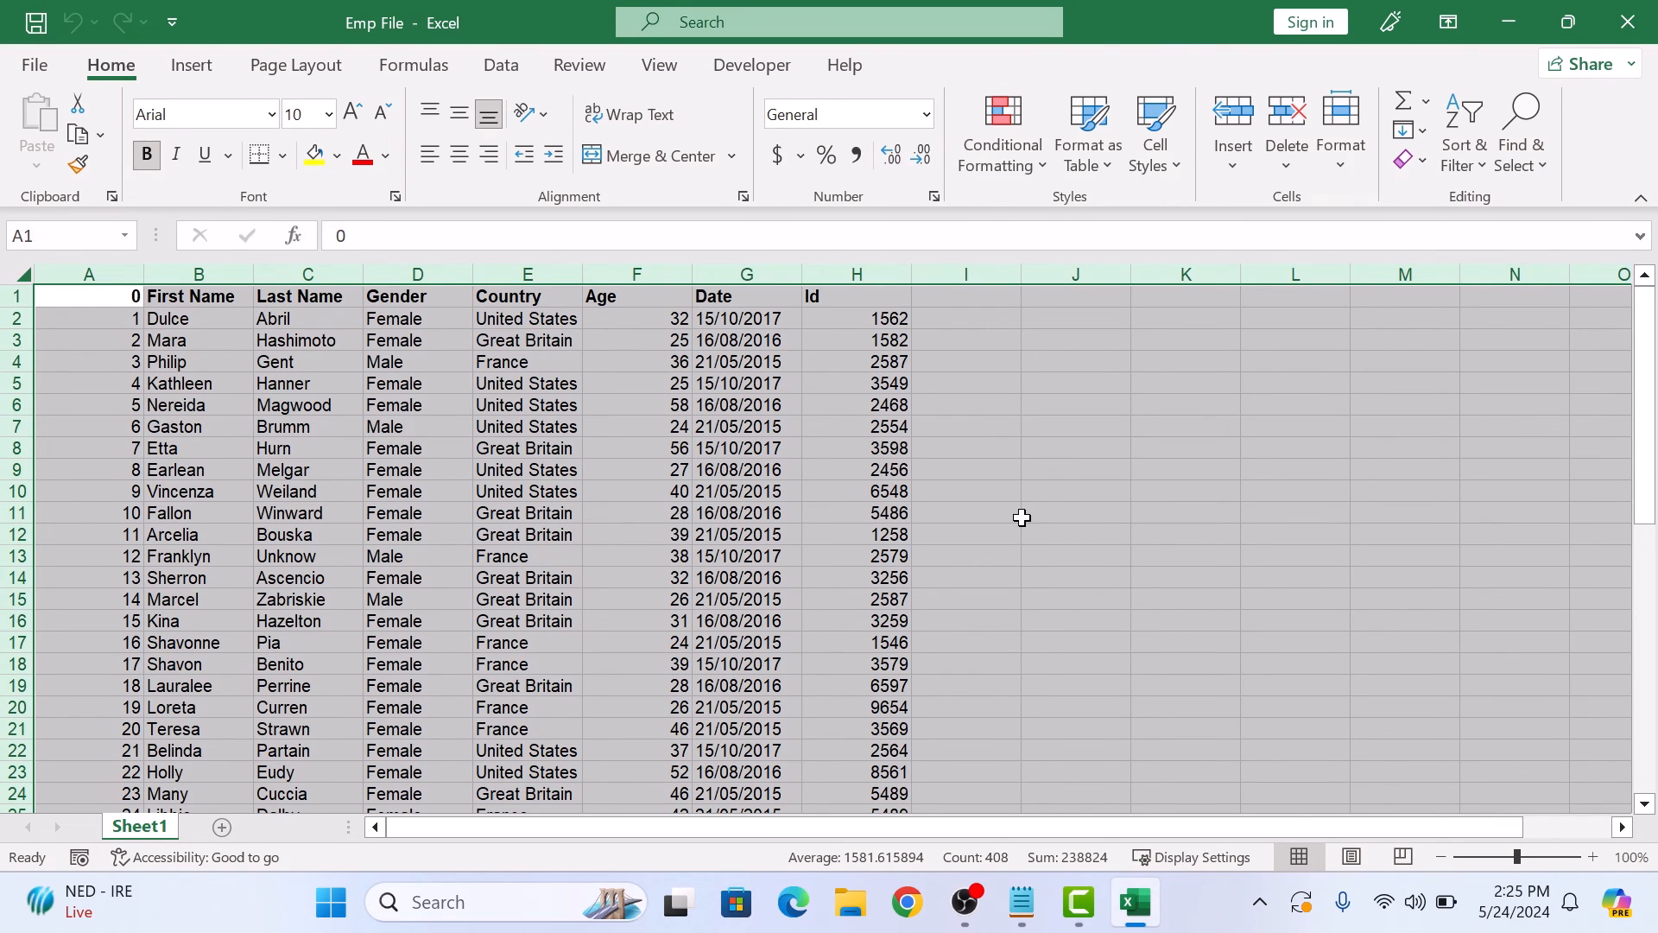